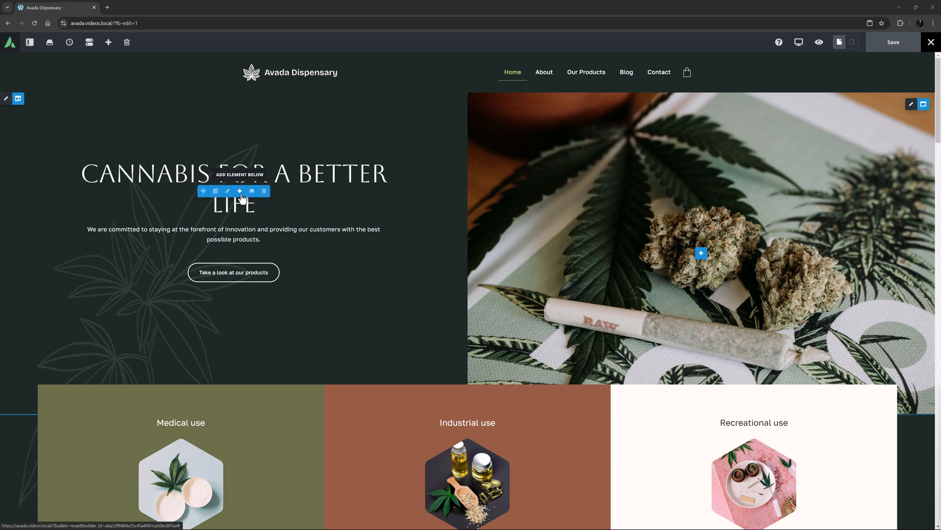
Add an Icon element below the hero title and center it.
left_click(227, 191)
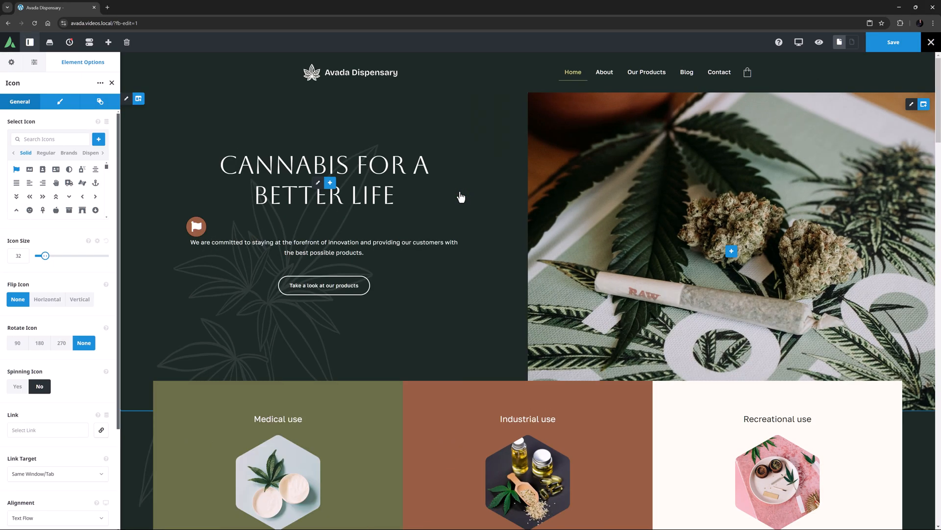
left_click(58, 443)
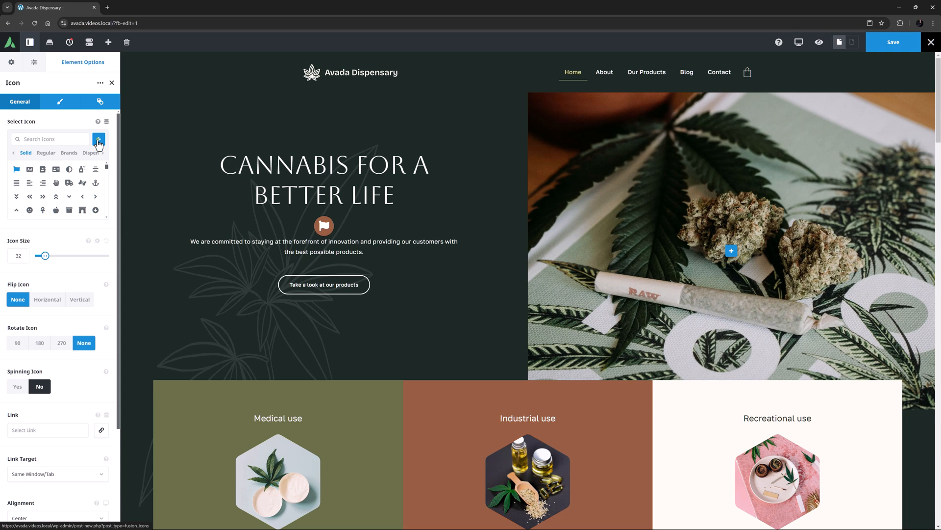
left_click(99, 138)
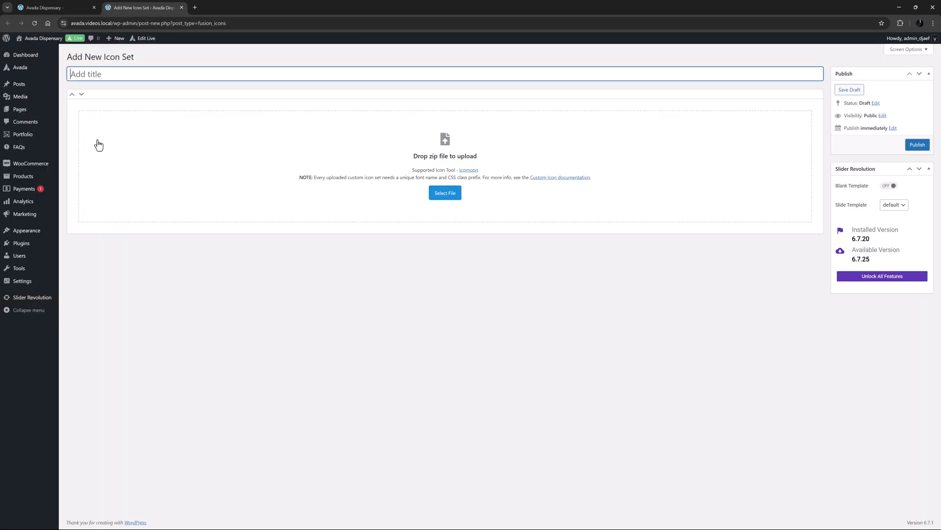
left_click(240, 74)
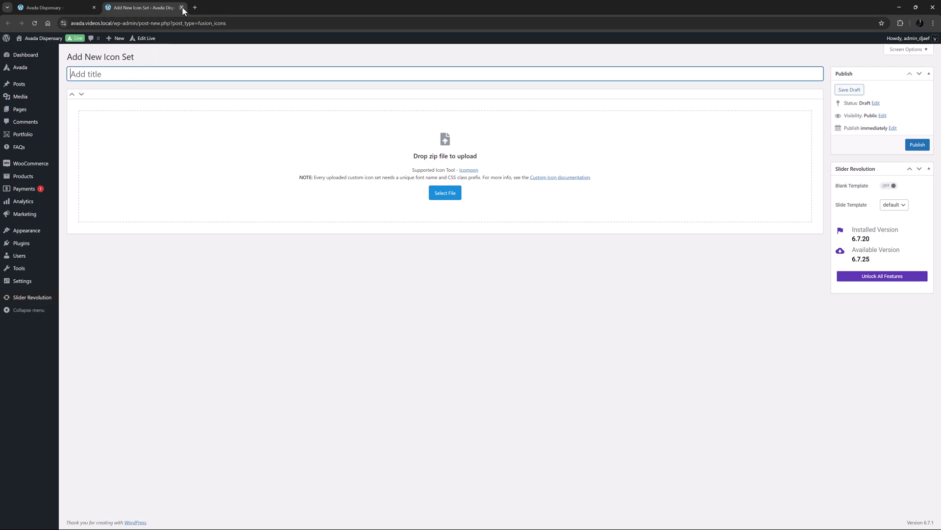
left_click(181, 7)
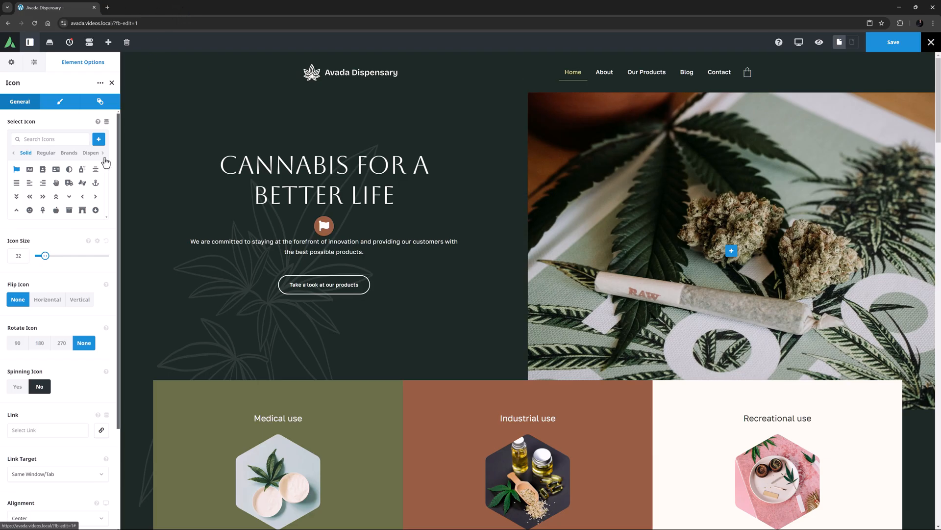
Choose the cannabis leaf from the Dispensary icon set, size 70, with Spinning Icon left on No.
left_click(91, 153)
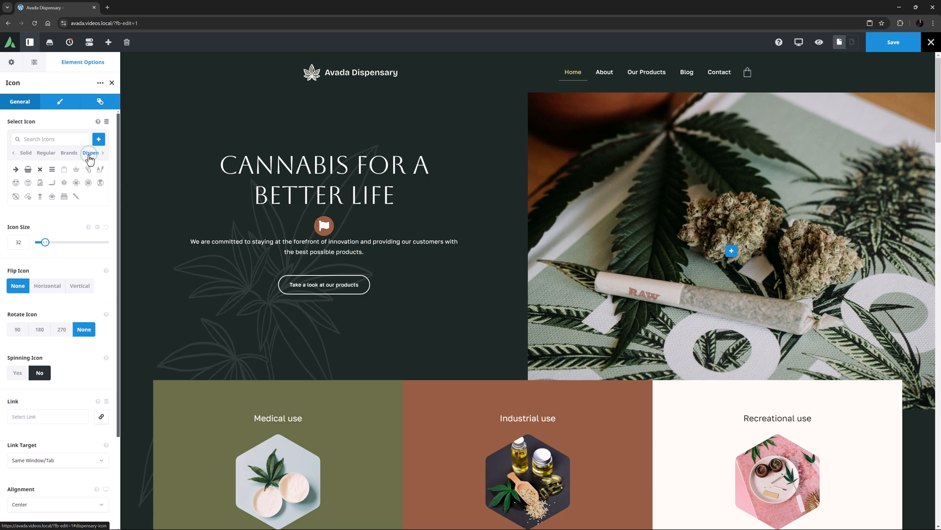
left_click(64, 183)
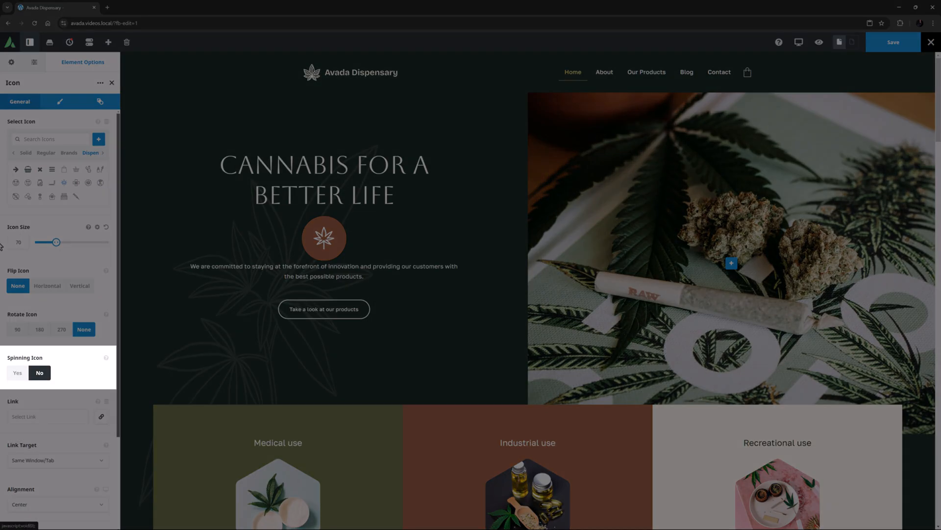
left_click(16, 372)
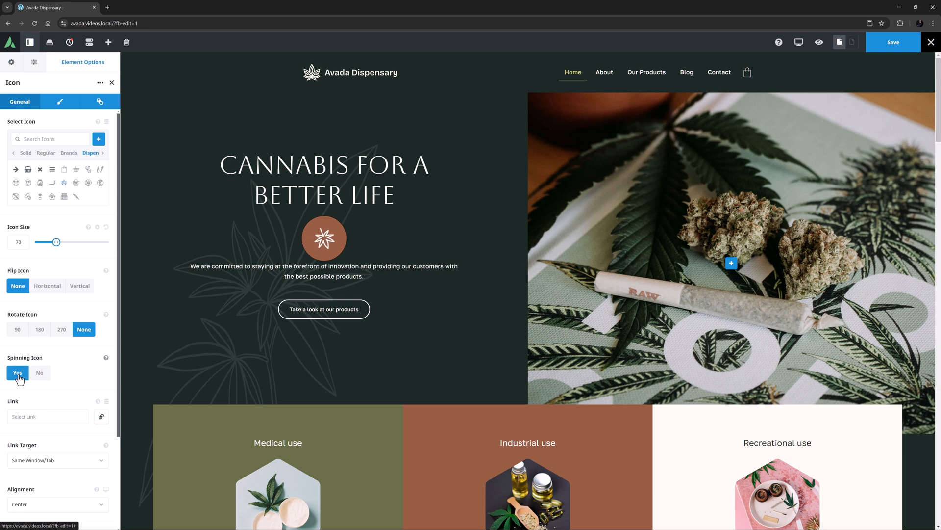
left_click(40, 372)
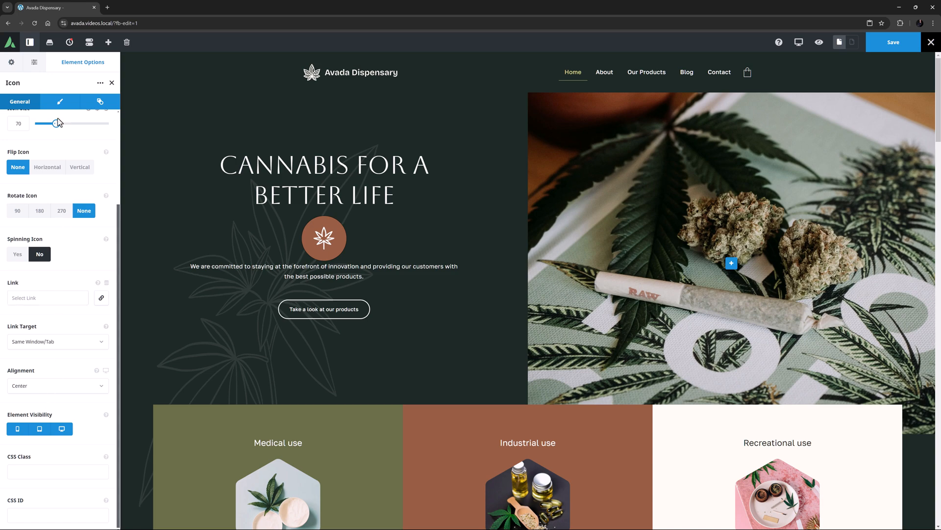
Give the leaf icon a 30px bottom margin and global Color 3 as its colour.
left_click(60, 101)
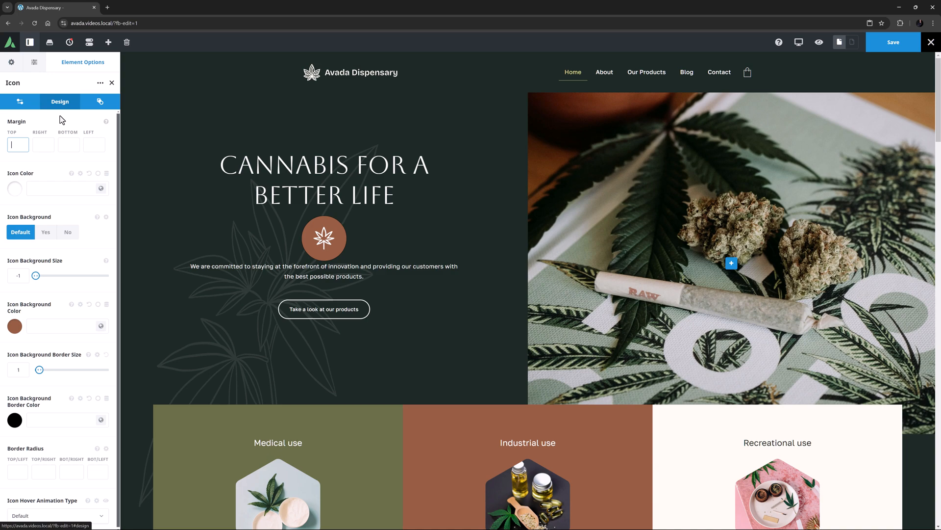
type("30px")
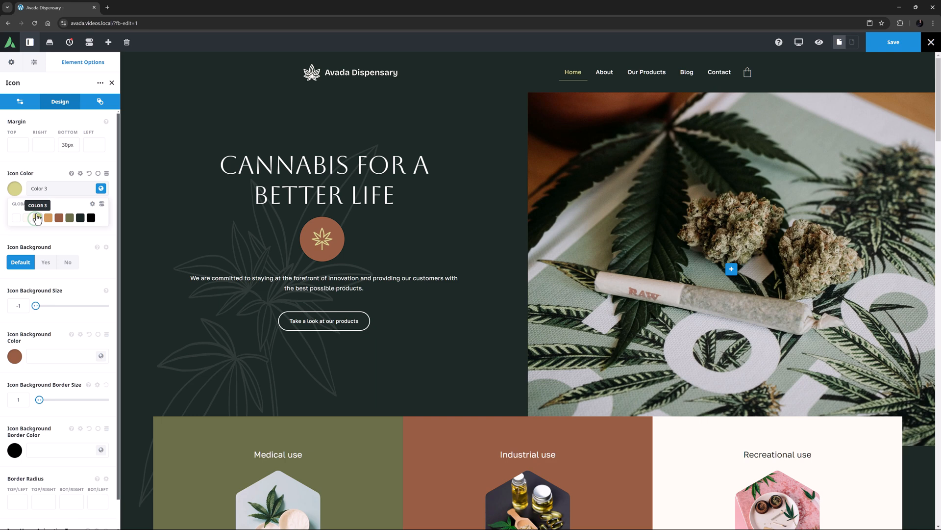
left_click(98, 175)
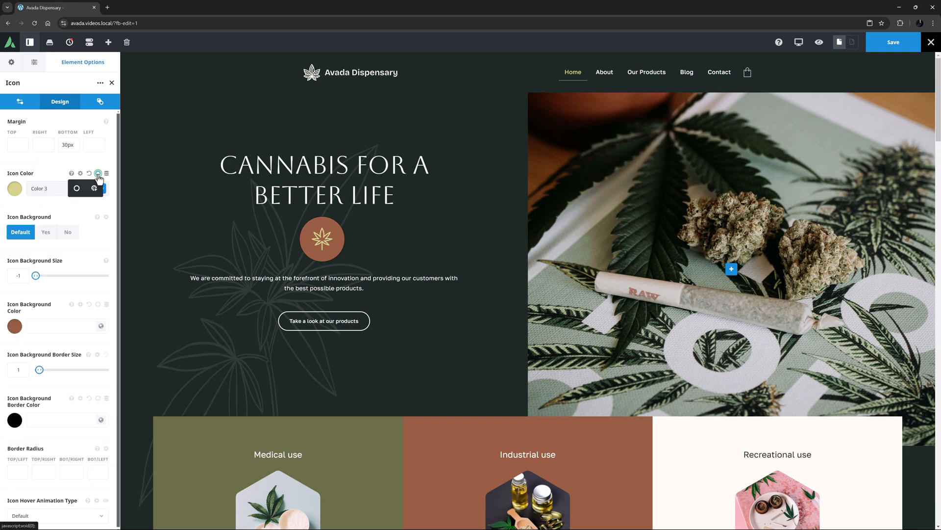
left_click(101, 188)
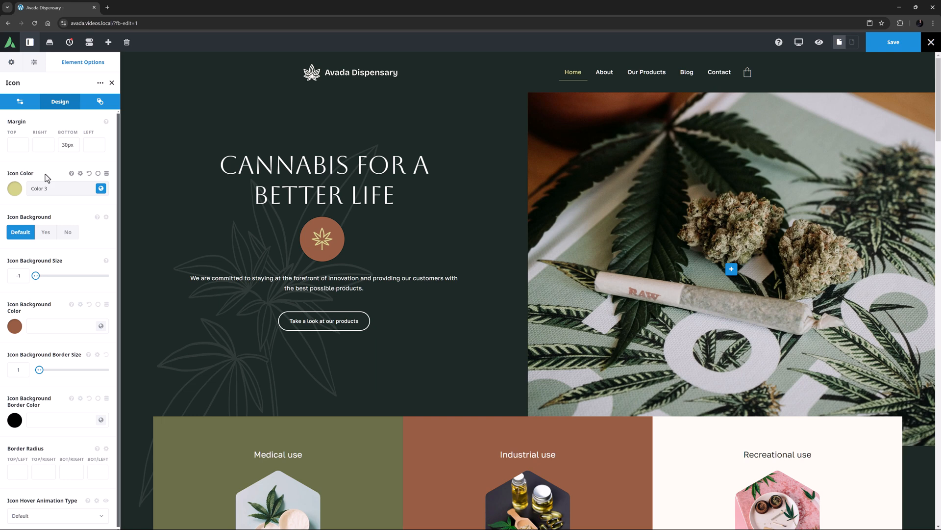
left_click_drag(36, 275, 51, 275)
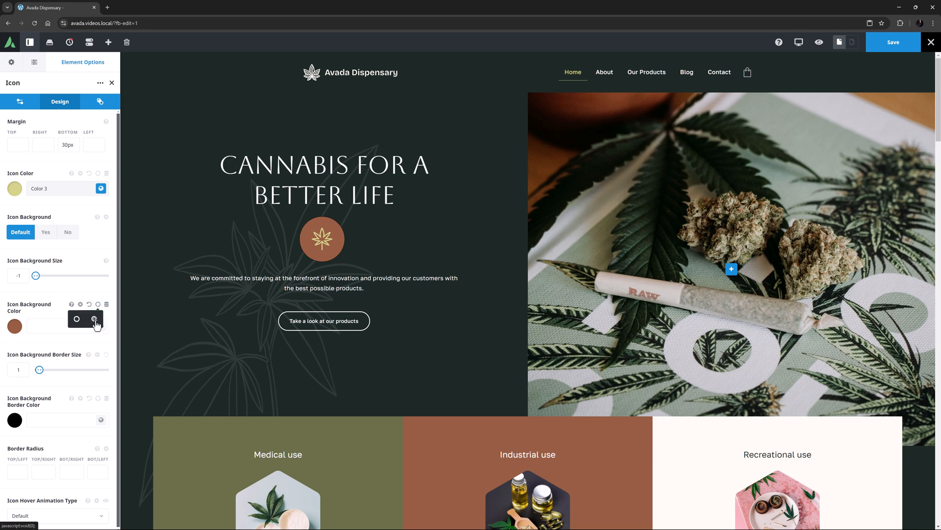
left_click(97, 304)
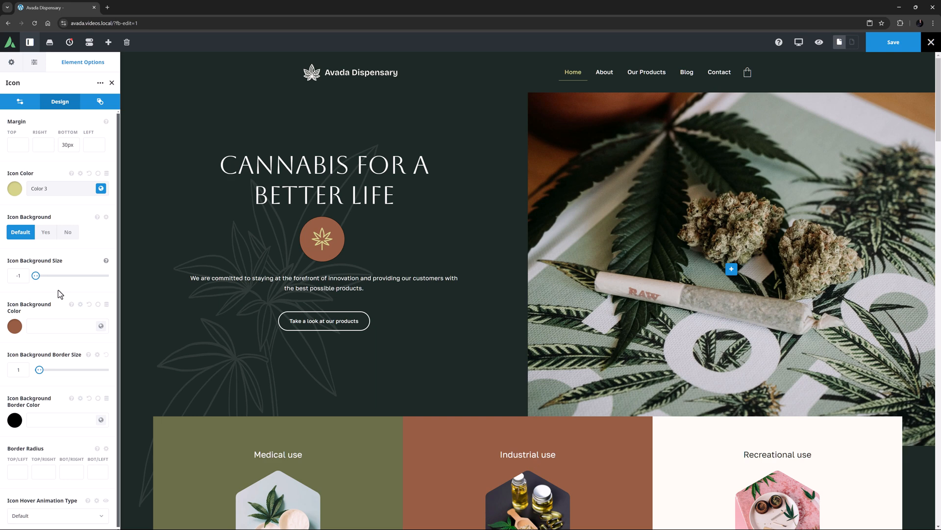
mouse_move(80, 305)
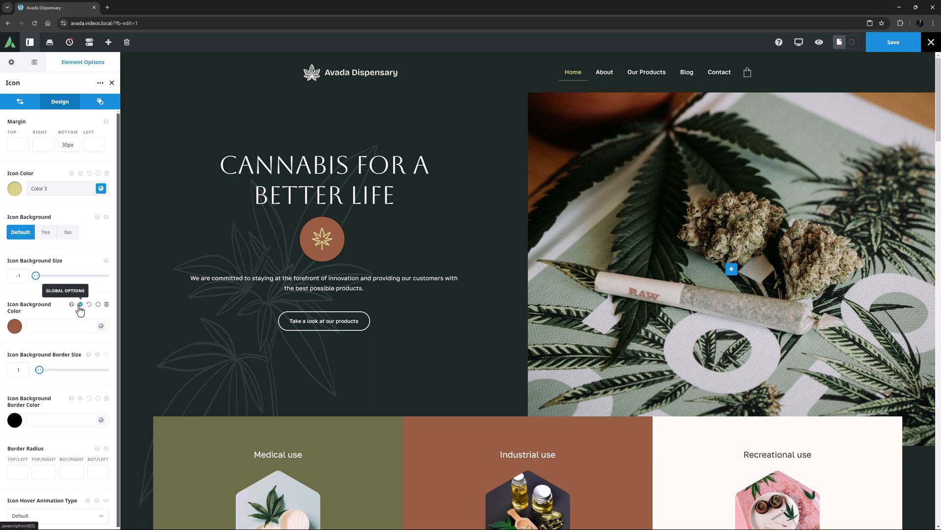
left_click(80, 306)
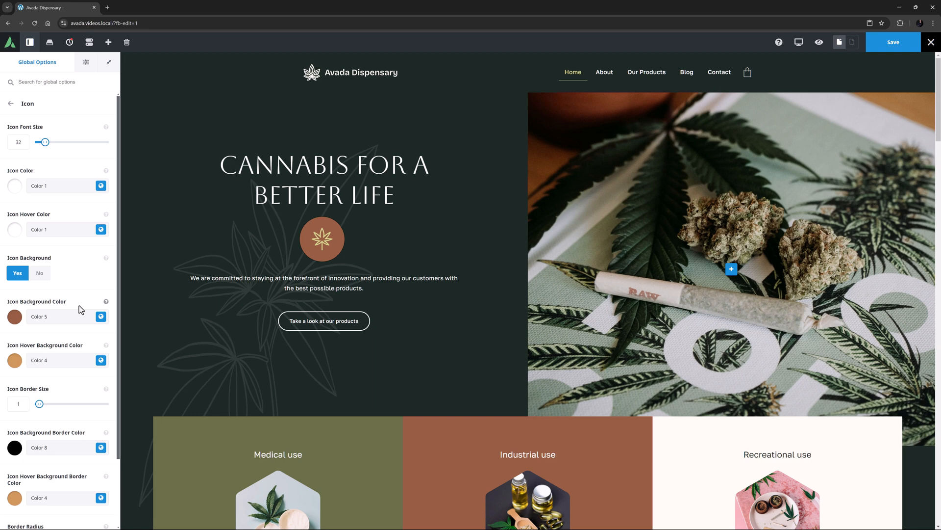
mouse_move(82, 306)
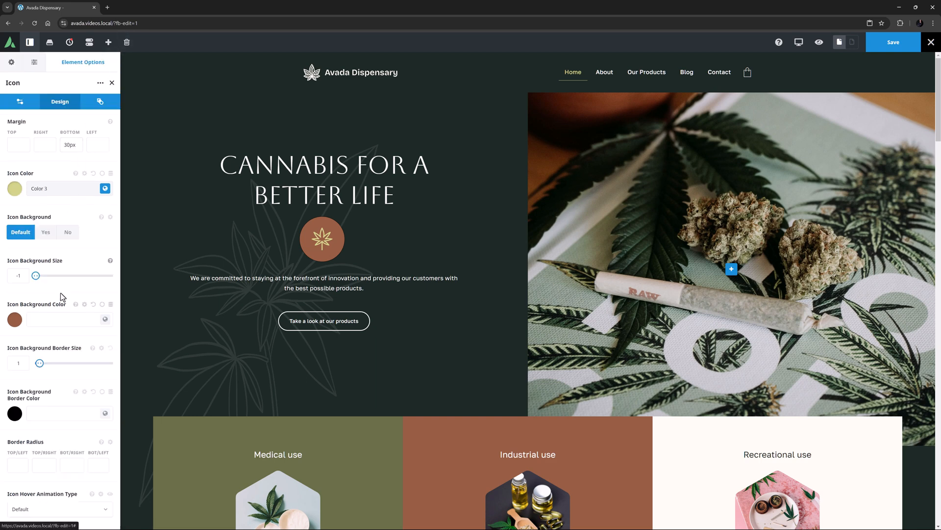
Give the icon a Color 6 background and a 3px border in global Color 3.
left_click(105, 318)
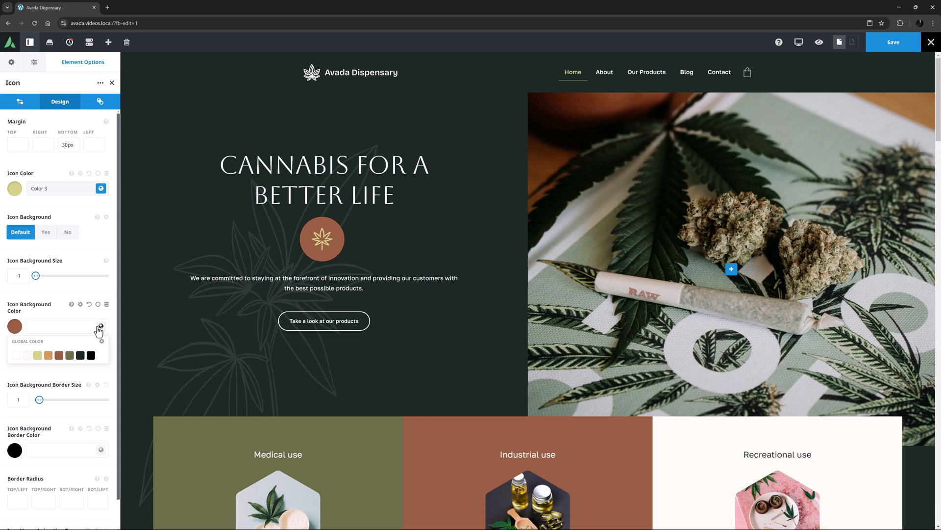
left_click(70, 355)
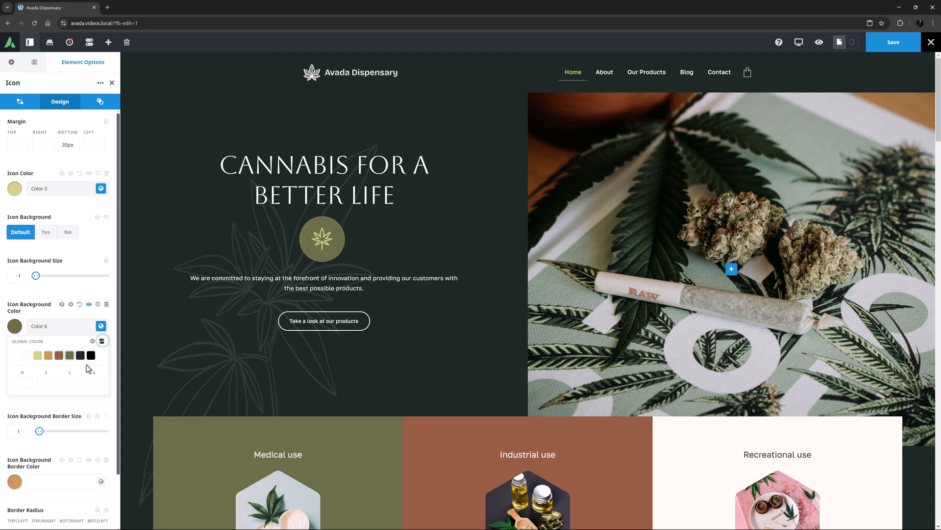
left_click(89, 383)
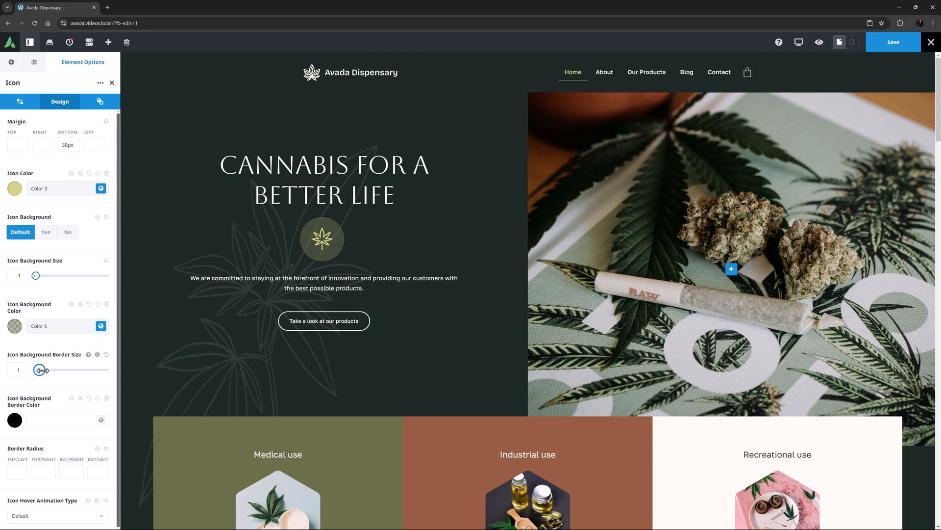
left_click(101, 419)
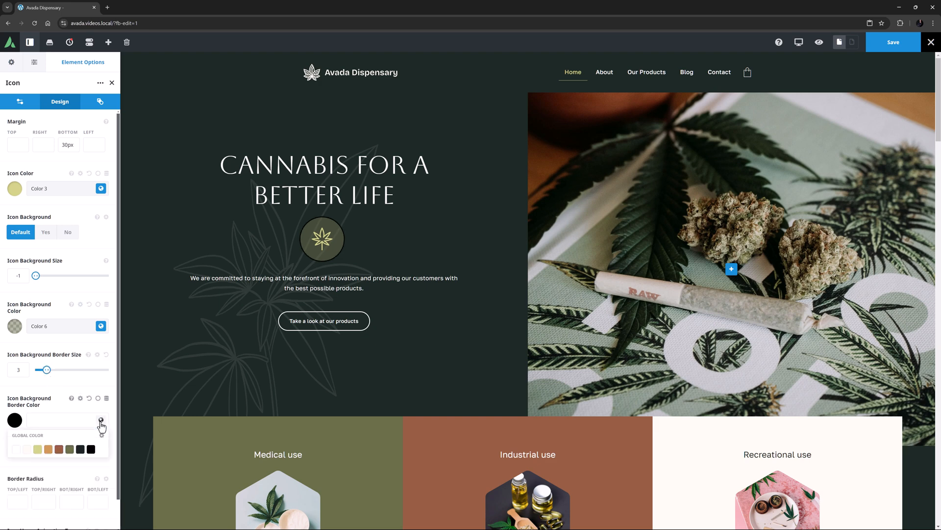
left_click(37, 448)
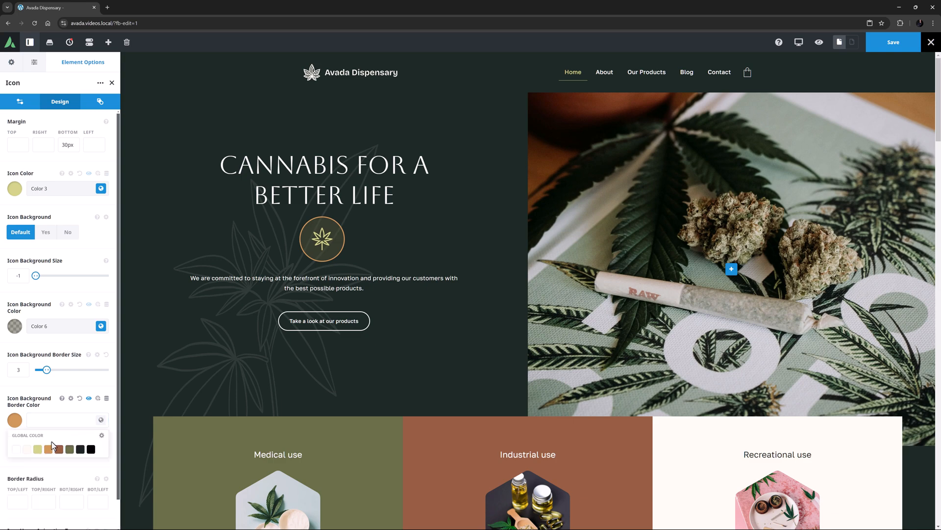
left_click(37, 448)
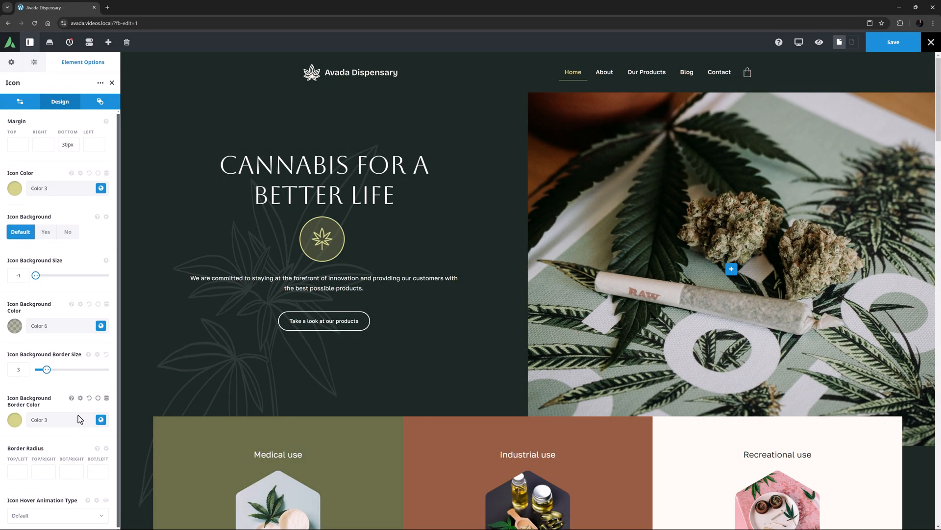
left_click(88, 449)
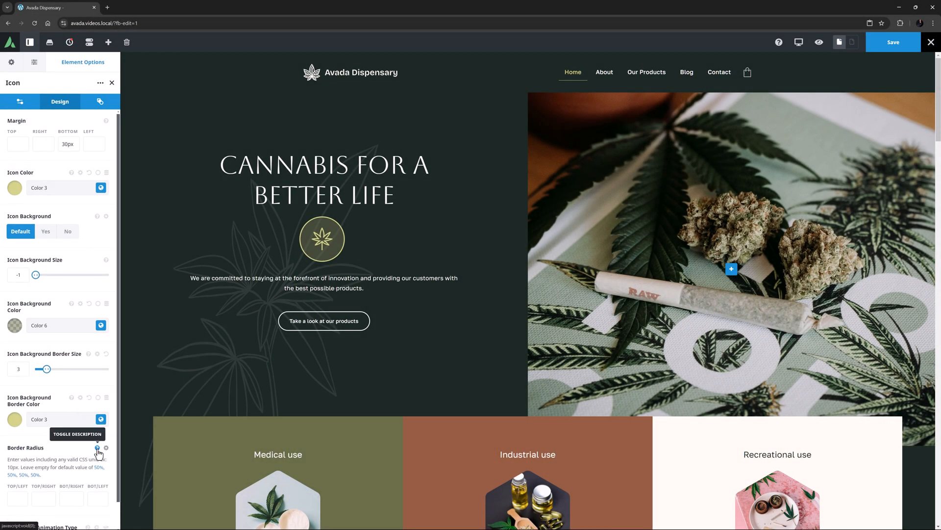
left_click(97, 447)
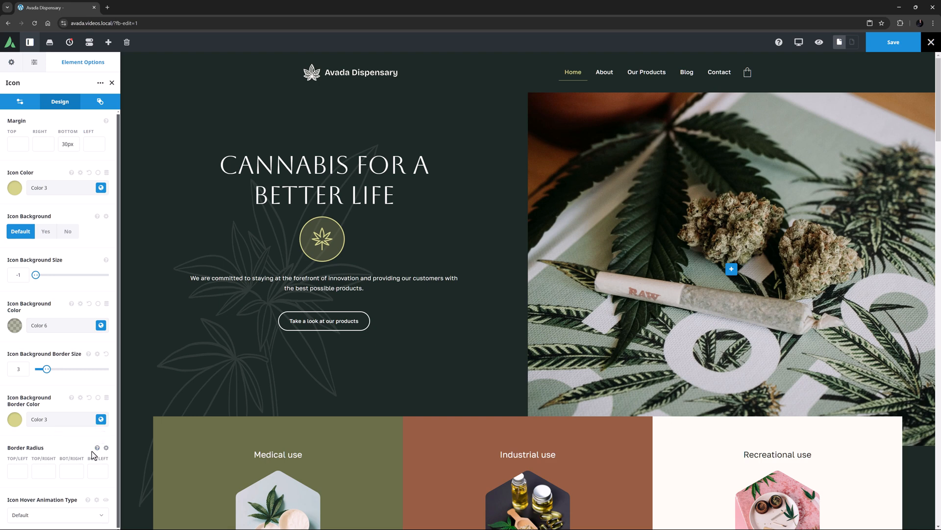
left_click(18, 470)
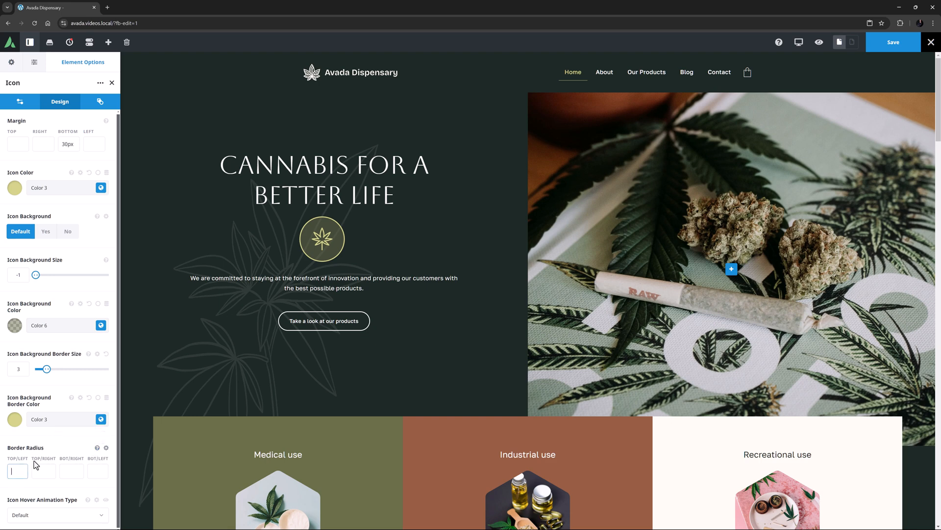
type("0%")
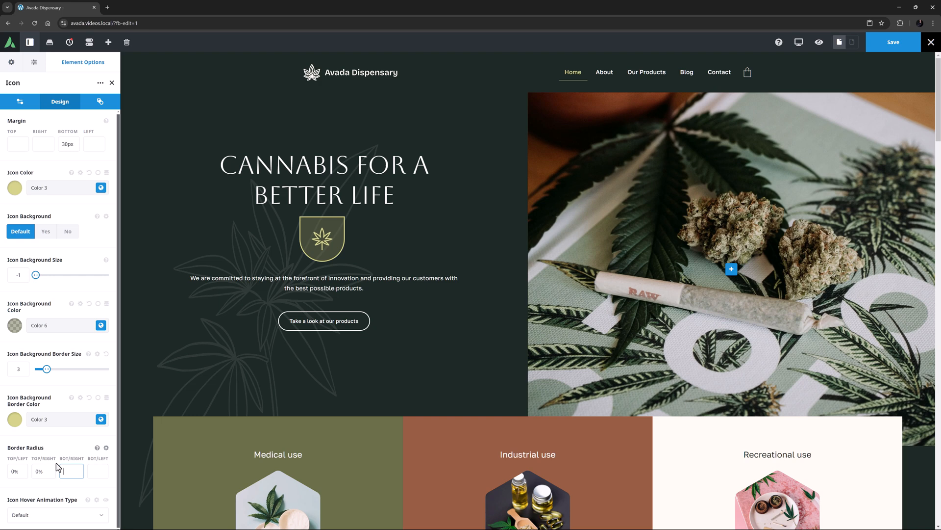
type("0%")
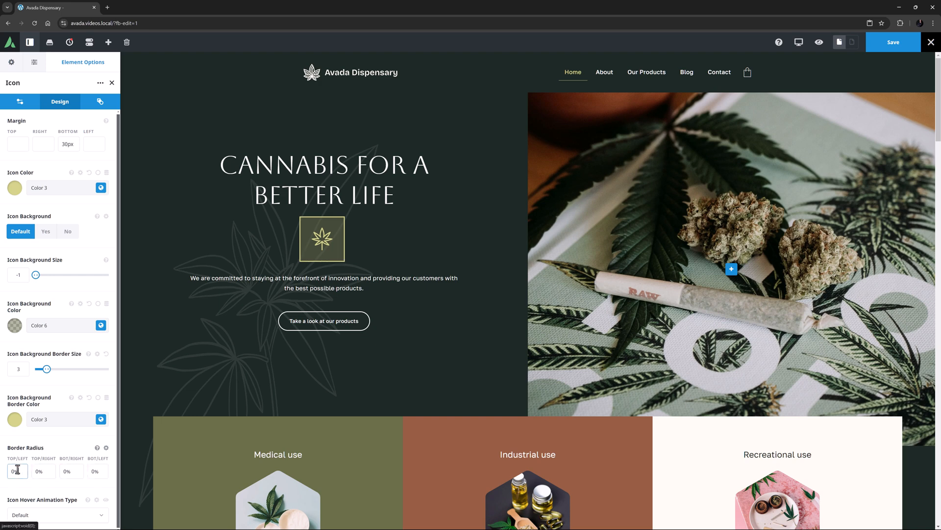
left_click(19, 471)
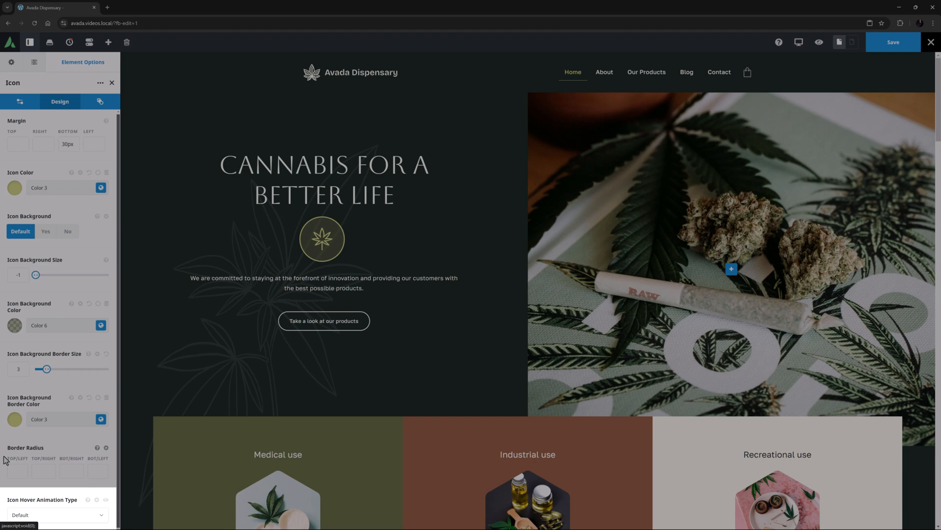
Set the icon's hover animation to Pulsate after briefly trying Slide.
left_click(57, 459)
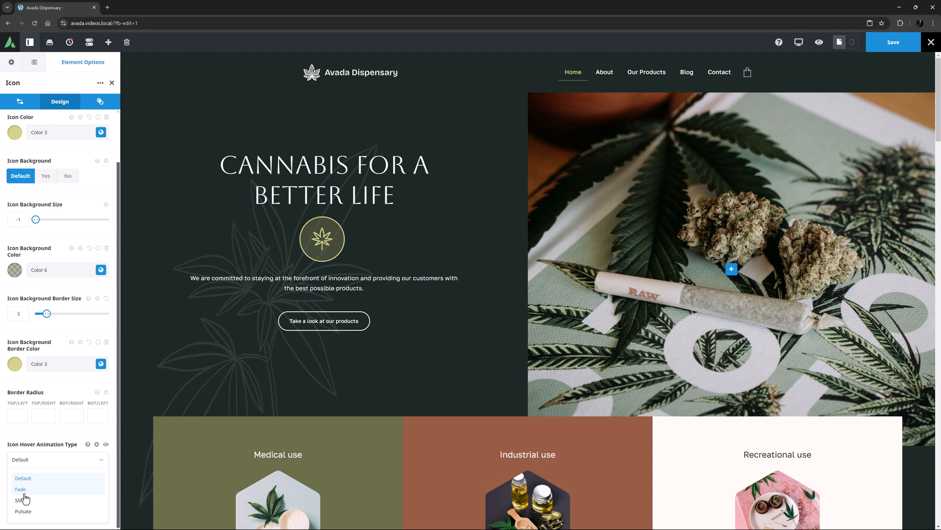
left_click(19, 499)
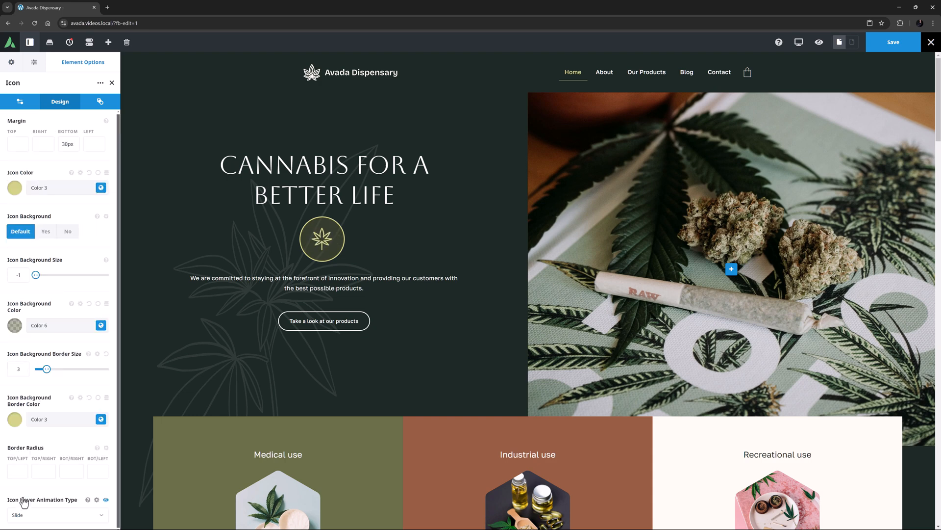
left_click(57, 459)
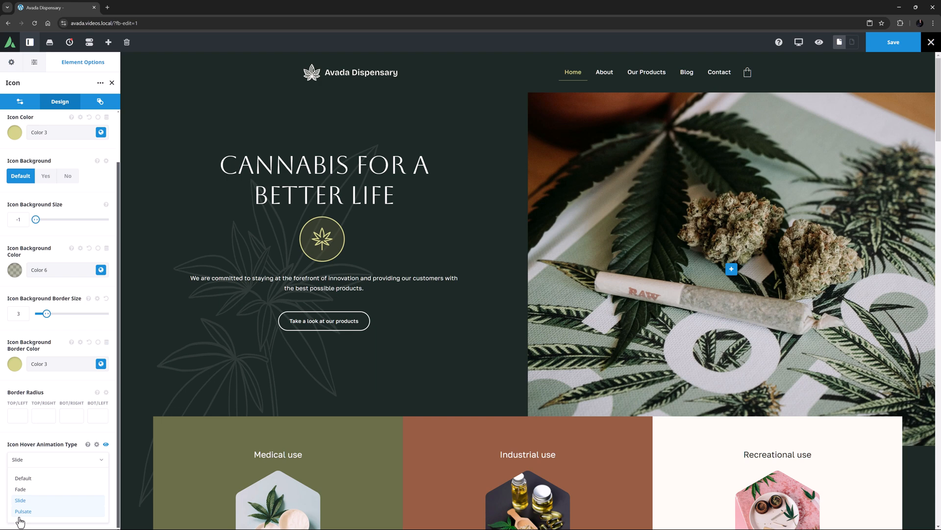
left_click(22, 511)
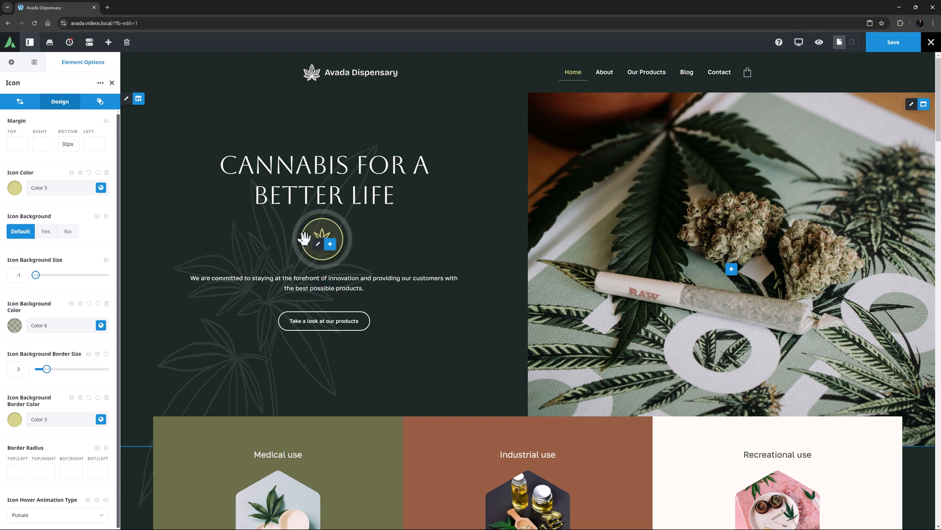
mouse_move(229, 240)
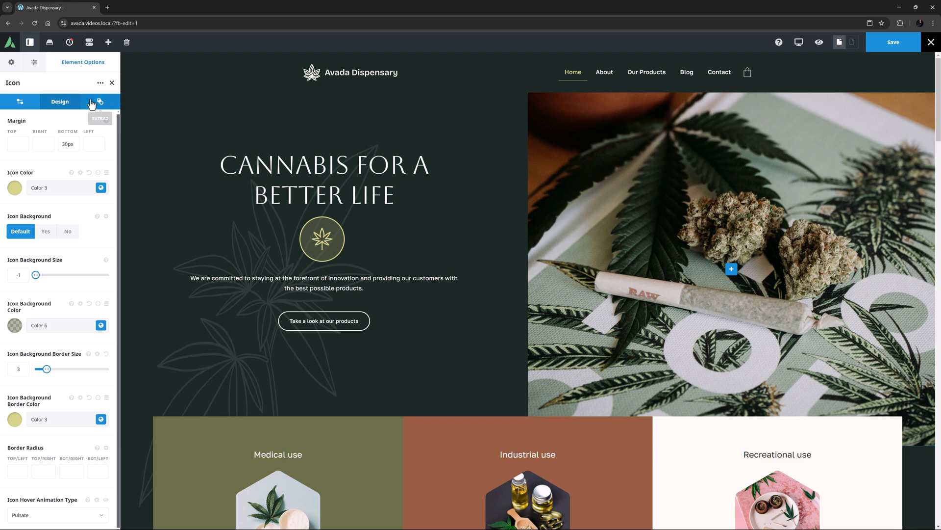
Preview the page to test the Pulsate hover, then return to editing.
left_click(100, 101)
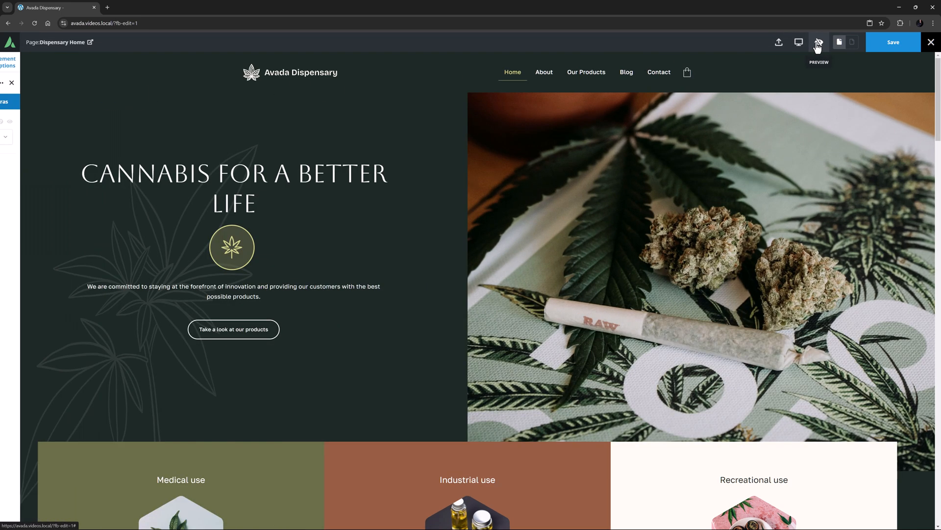
left_click(818, 42)
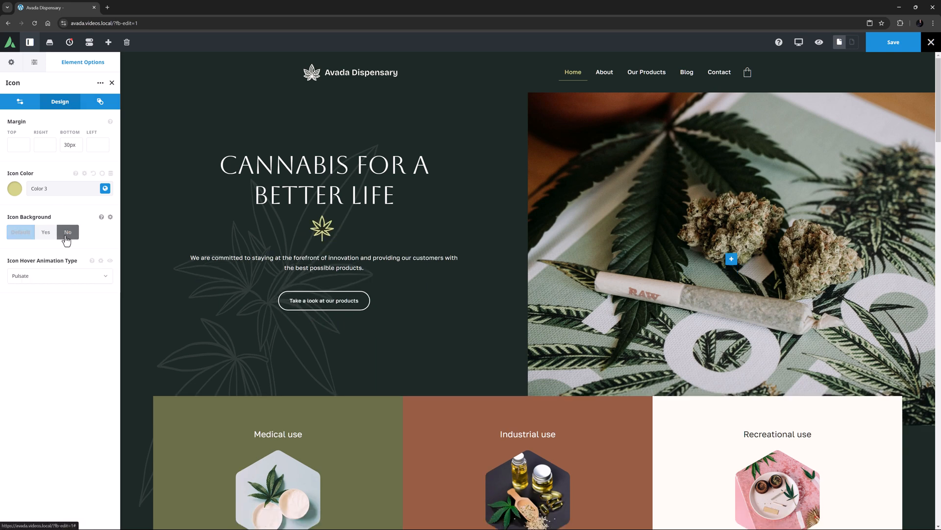
Turn off the icon background, switch the hover animation to Slide, and preview the page.
left_click(67, 232)
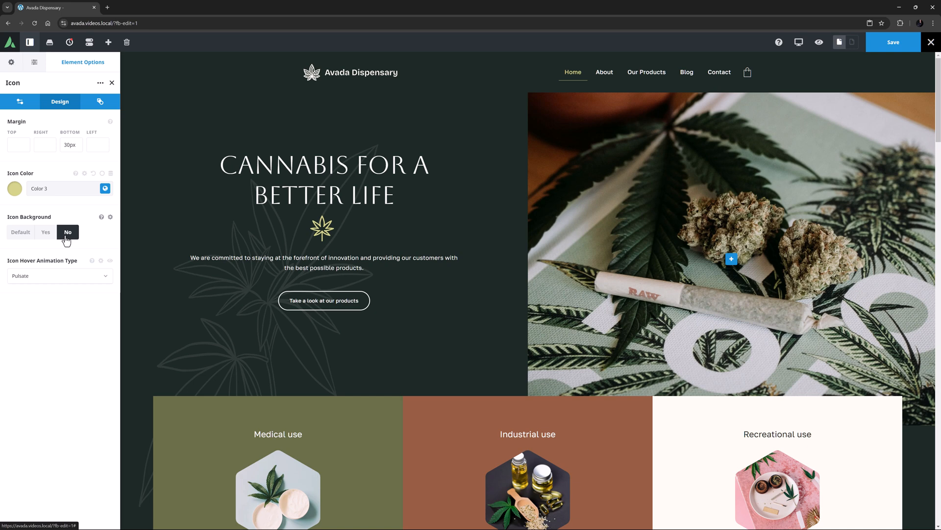
left_click(59, 275)
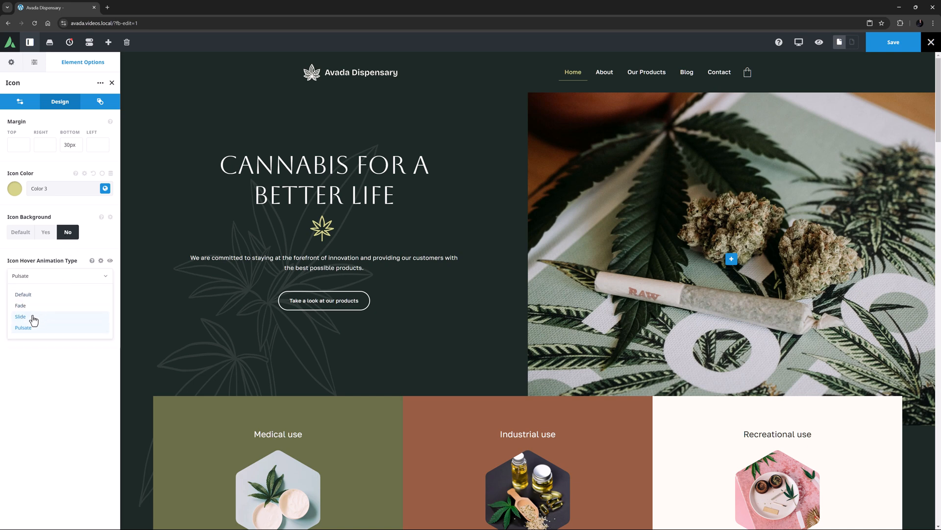
left_click(21, 316)
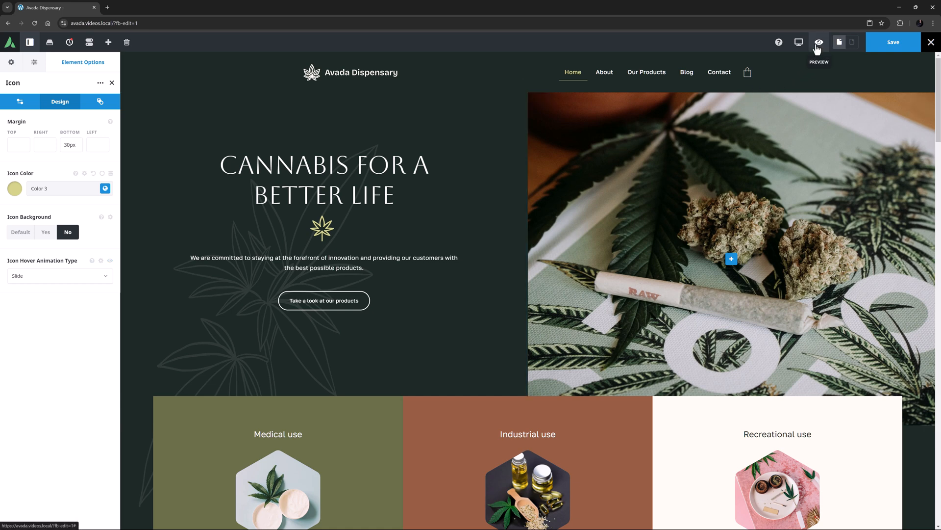
left_click(818, 42)
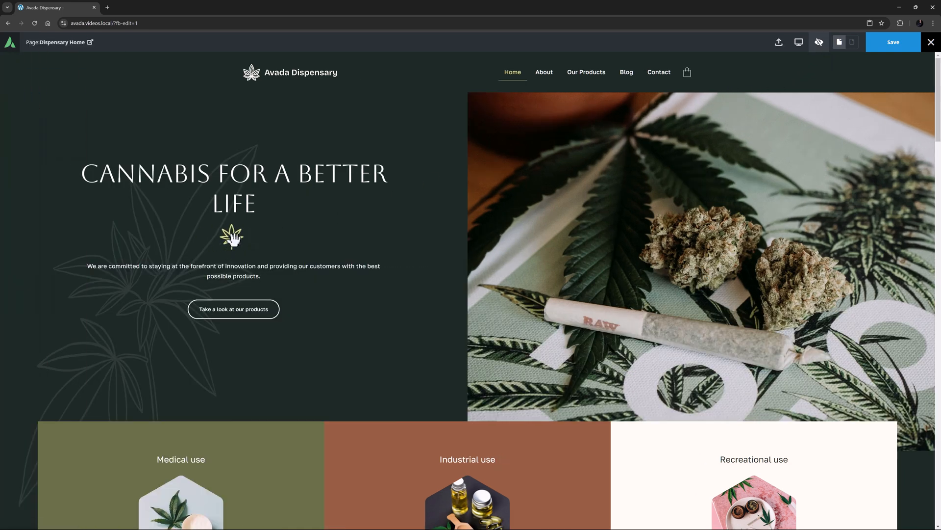